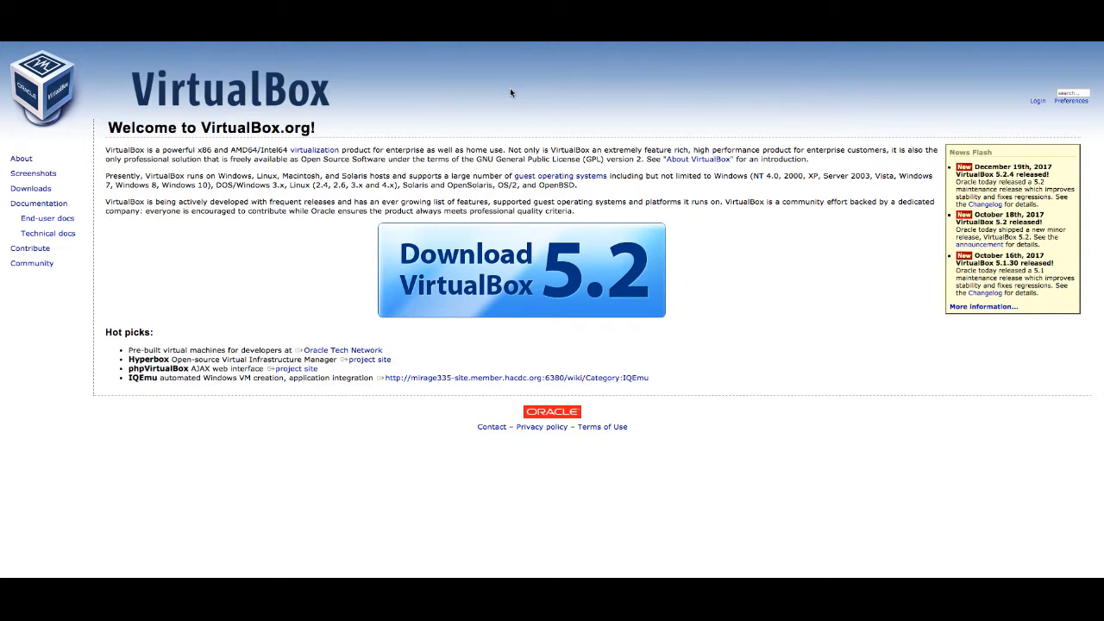
pyautogui.moveTo(504, 95)
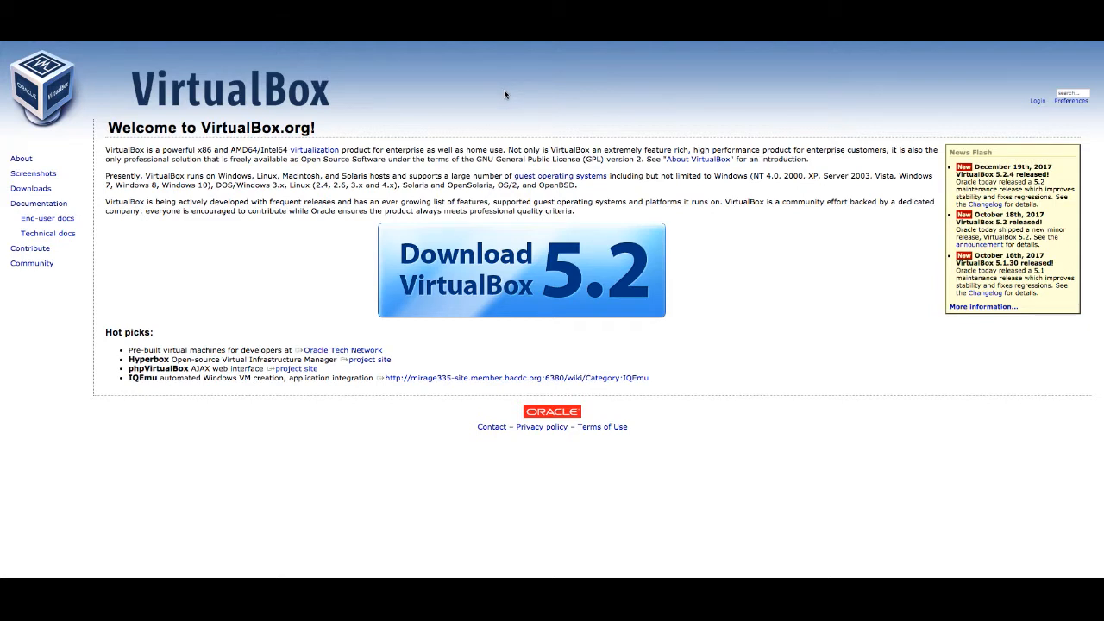
pyautogui.moveTo(476, 104)
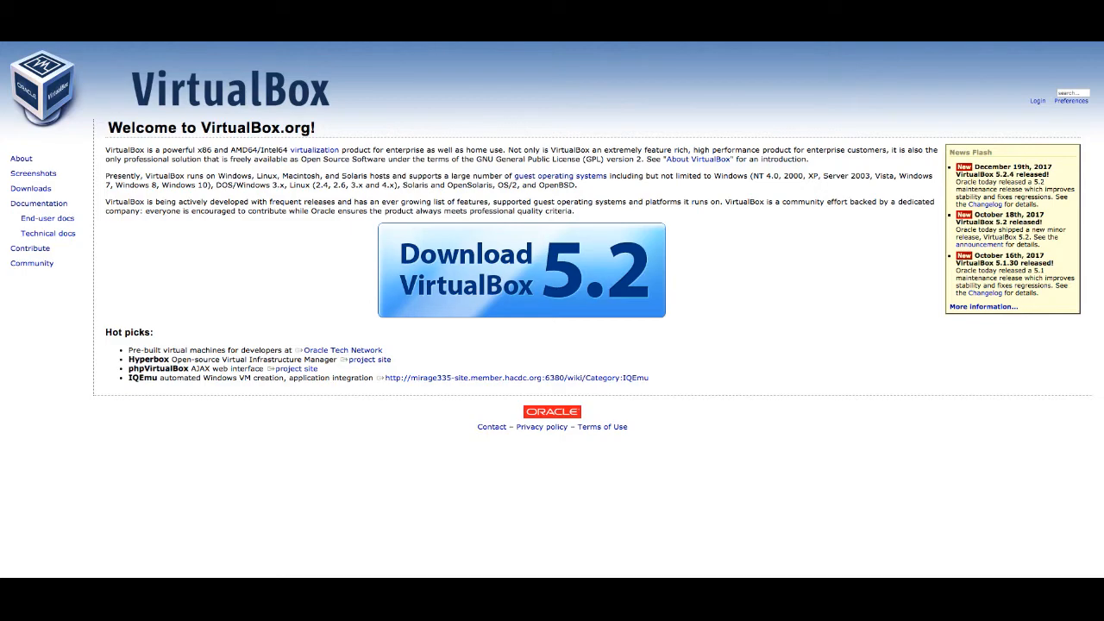
# Step: Go from the VirtualBox.org welcome page to the Download VirtualBox page
pyautogui.doubleClick(259, 125)
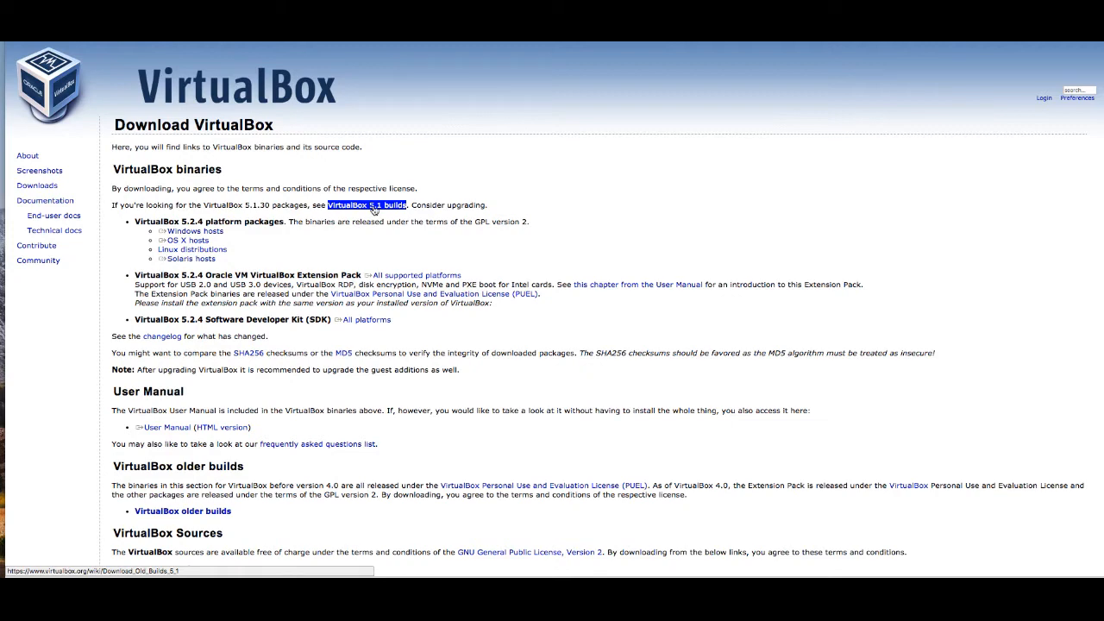
# Step: Download the VirtualBox 5.1.30 package for OS X Intel Mac hosts from the 5.1 builds page
pyautogui.click(371, 206)
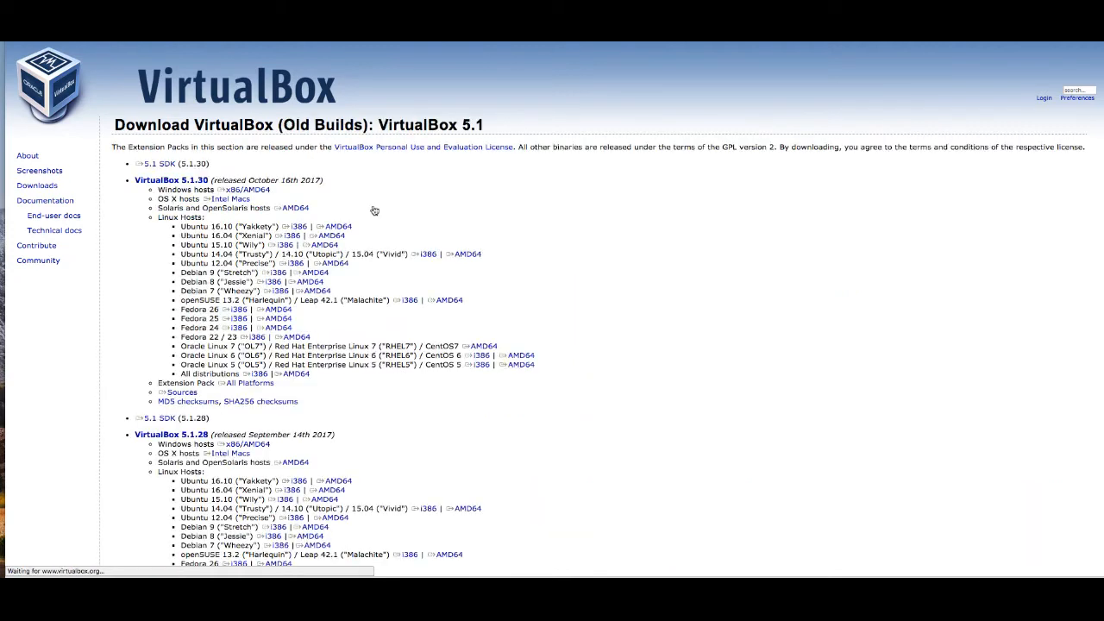
pyautogui.moveTo(172, 184)
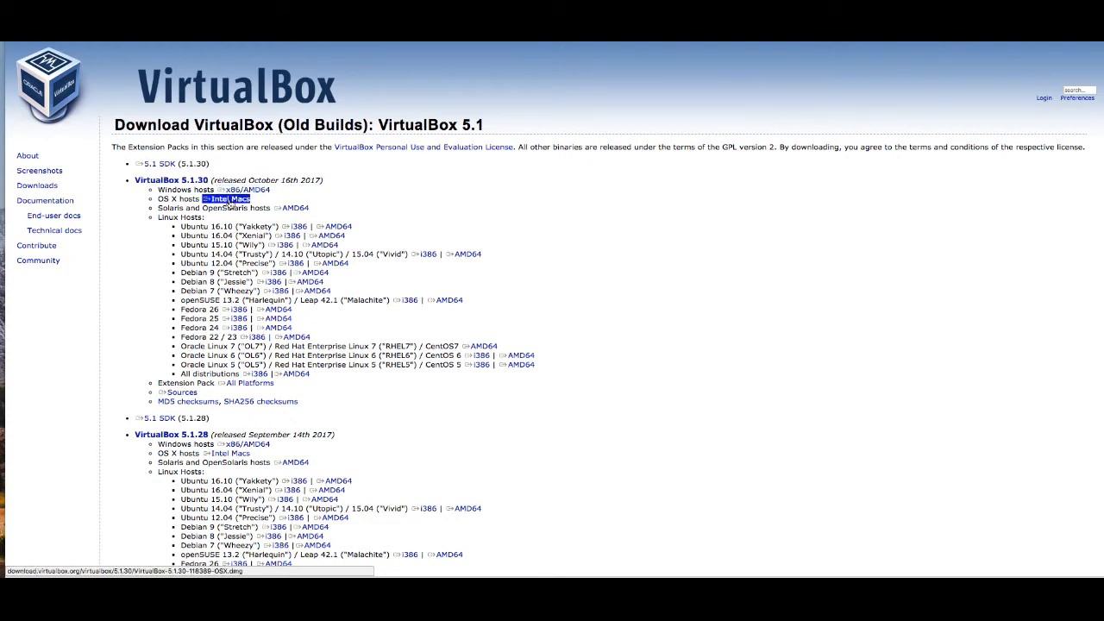
pyautogui.click(239, 201)
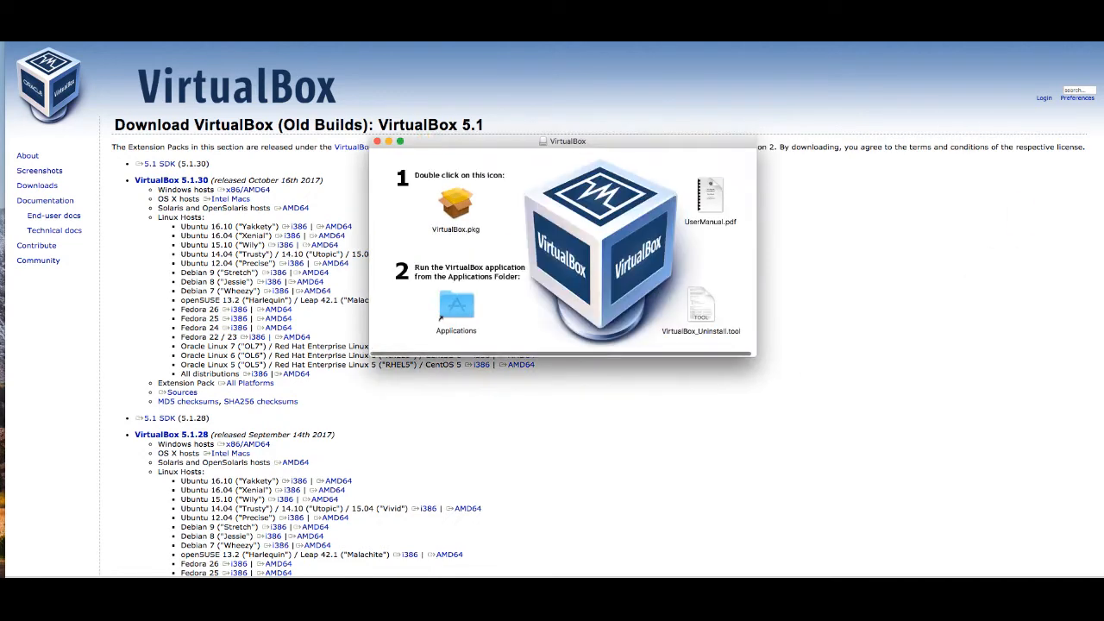
# Step: Run VirtualBox.pkg from the disk image and return to Microsoft's Download virtual machines page
pyautogui.moveTo(568, 141); pyautogui.dragTo(618, 124)
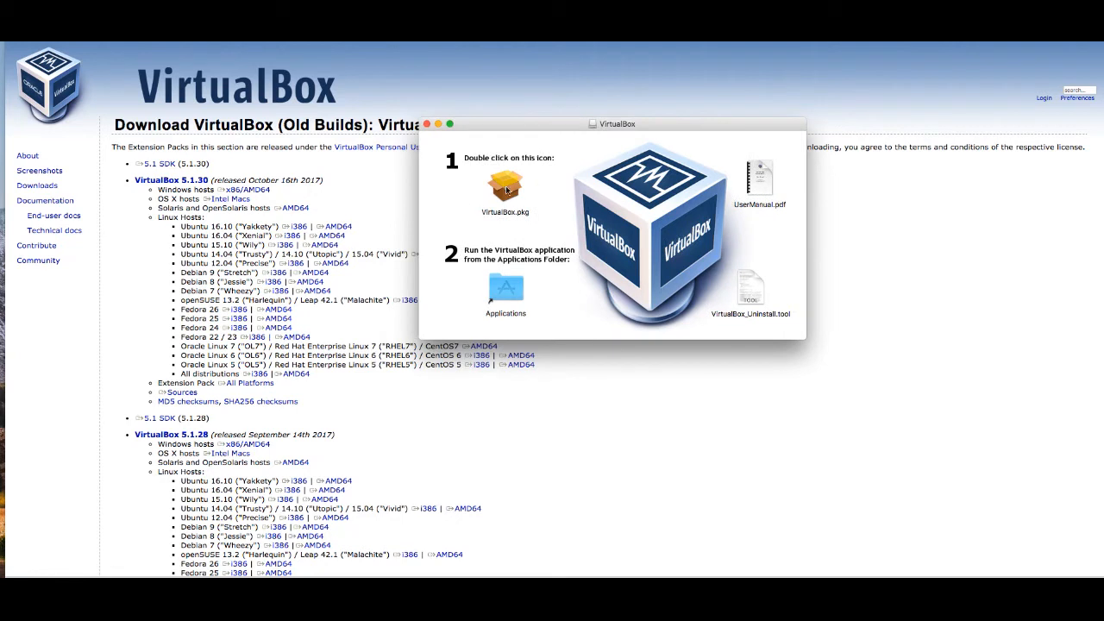
pyautogui.click(503, 188)
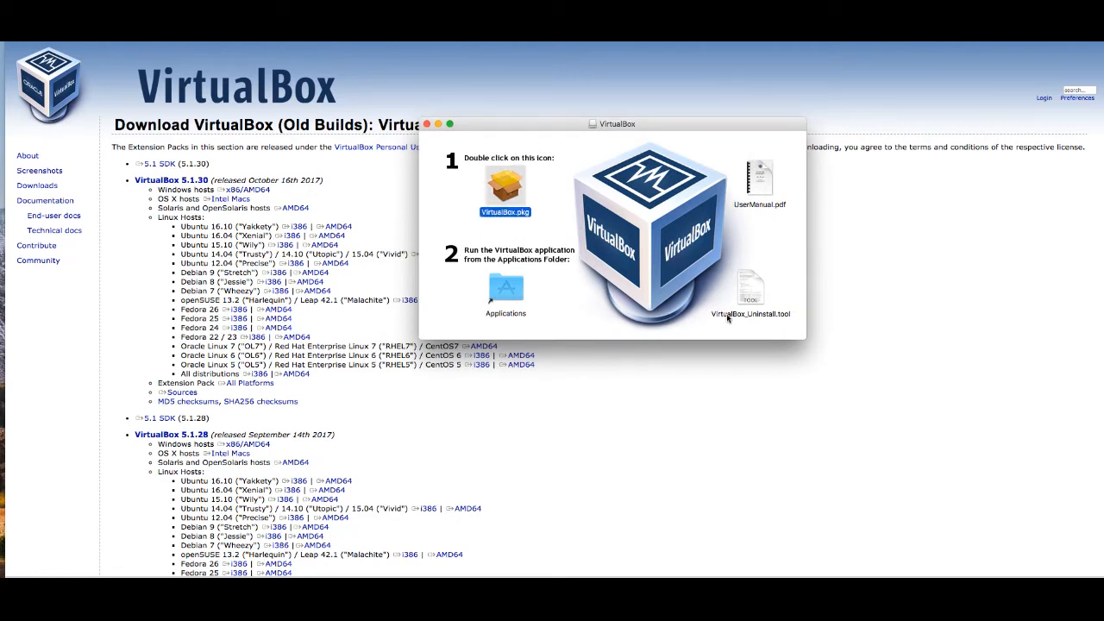
pyautogui.moveTo(370, 242)
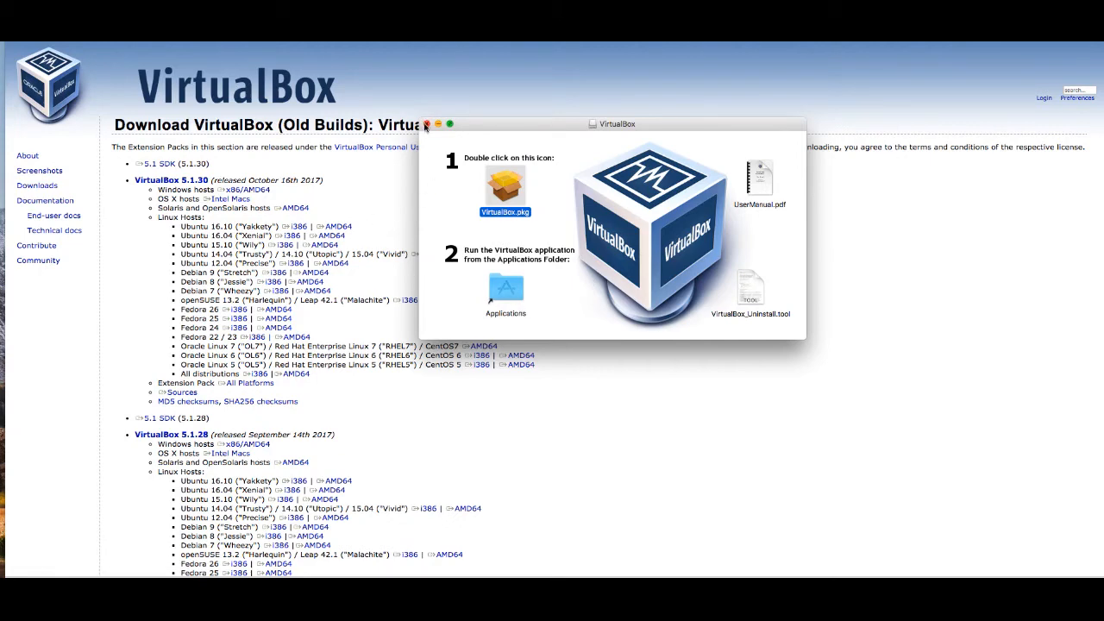
pyautogui.doubleClick(504, 186)
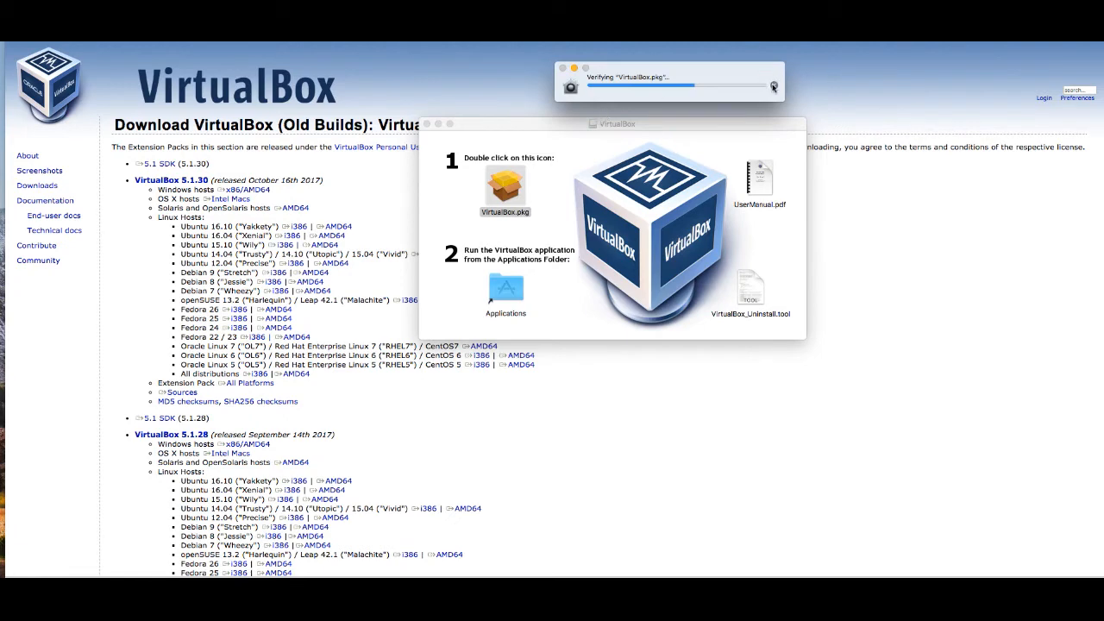
pyautogui.click(504, 183)
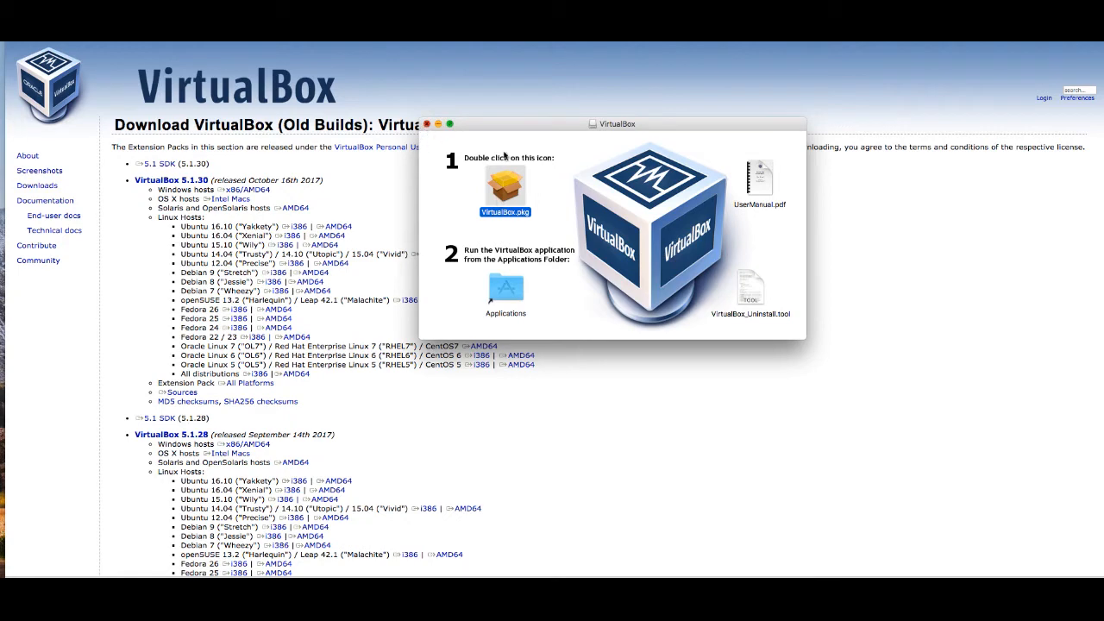
pyautogui.click(427, 128)
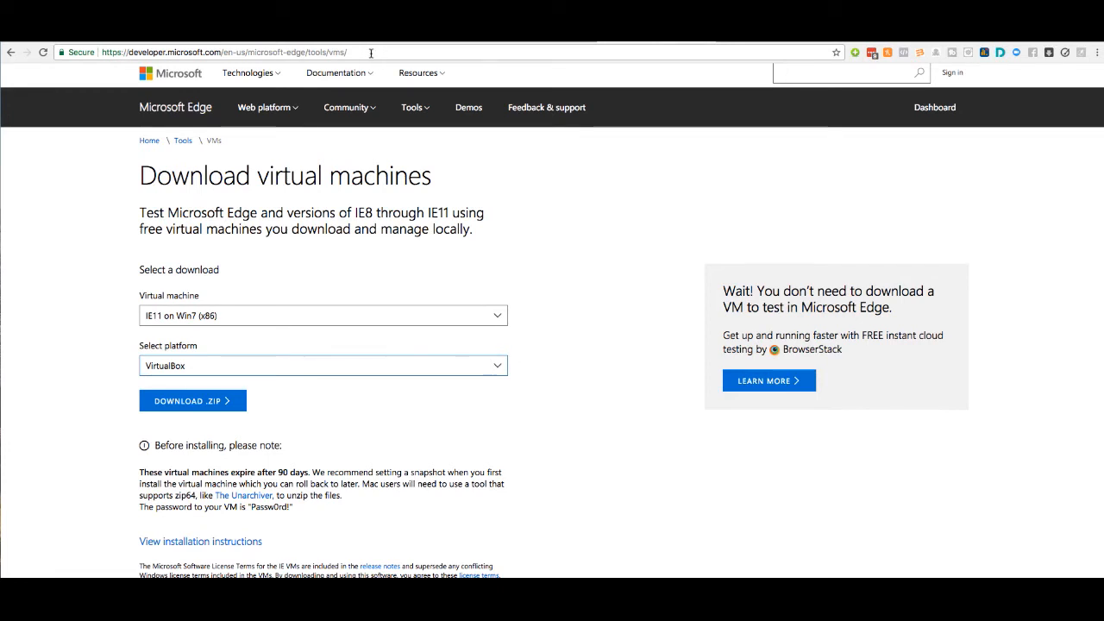
# Step: Show the virtual machine list on Microsoft's page with IE11 on Win7 chosen for VirtualBox
pyautogui.click(373, 48)
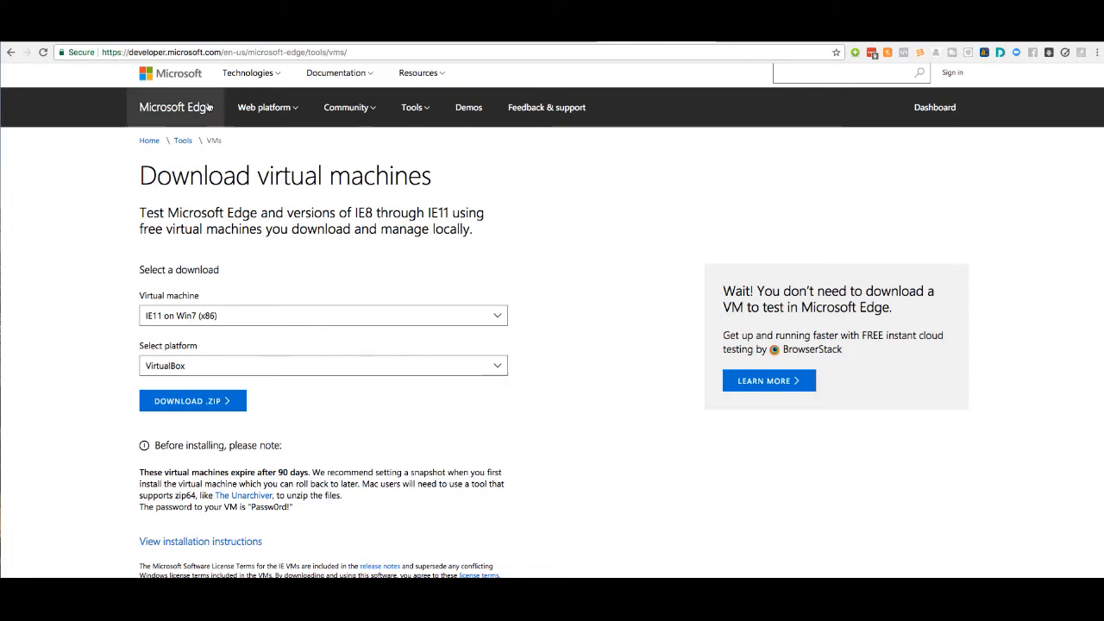
pyautogui.click(322, 315)
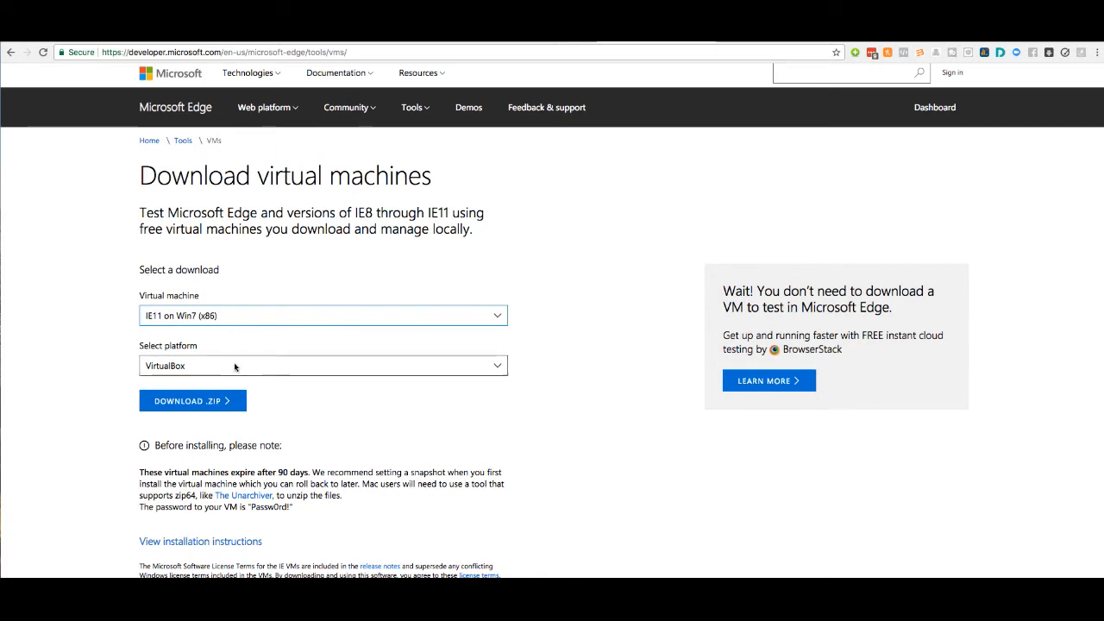
pyautogui.click(321, 314)
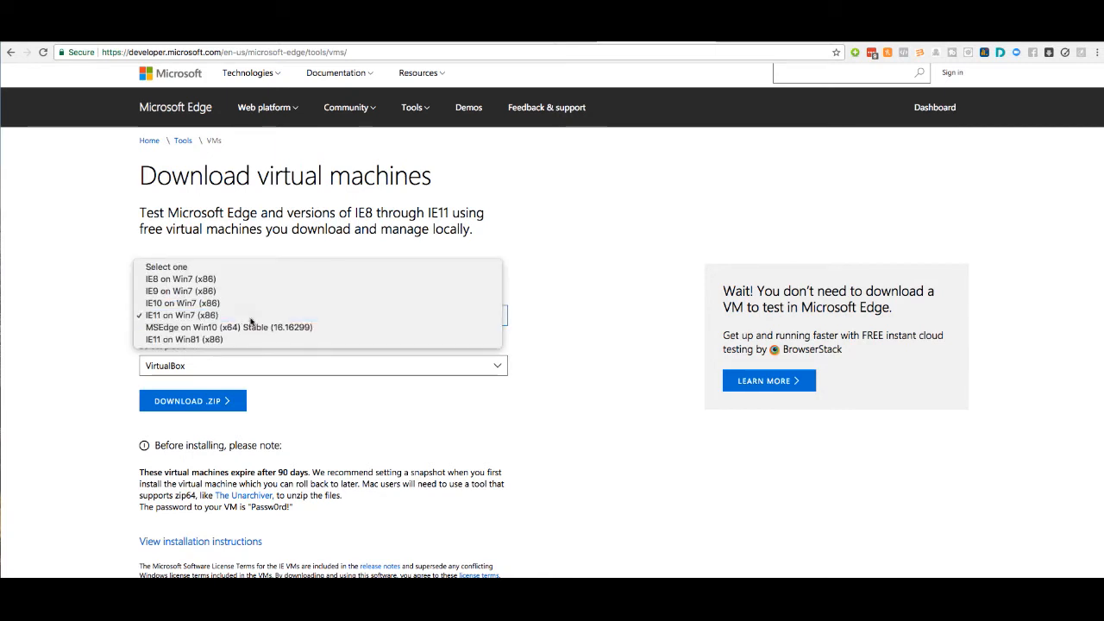
pyautogui.moveTo(262, 317)
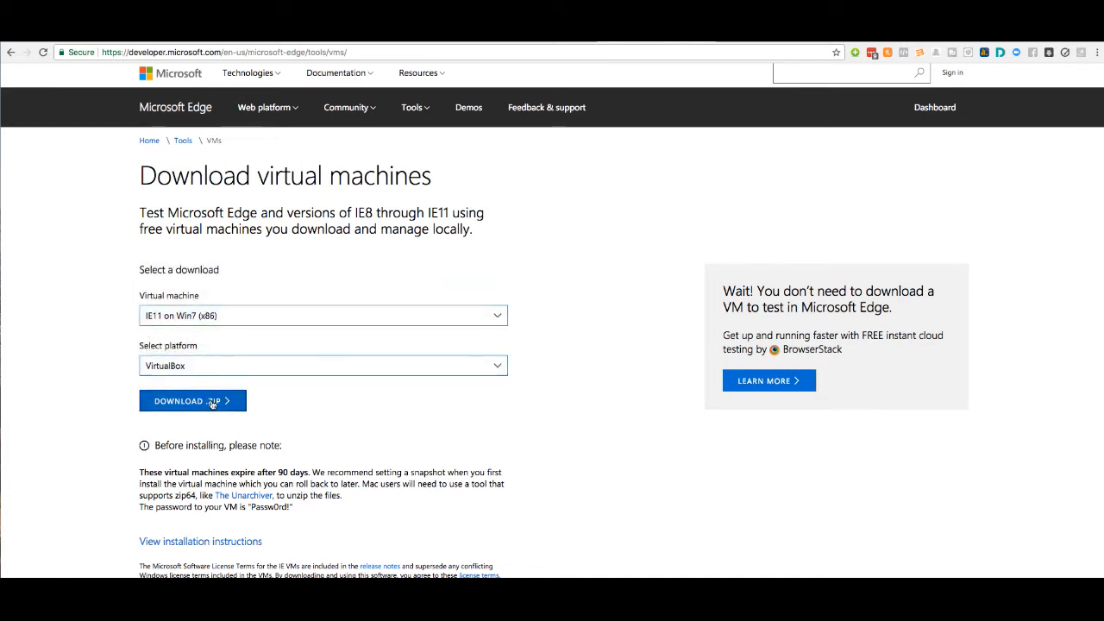
pyautogui.moveTo(211, 402)
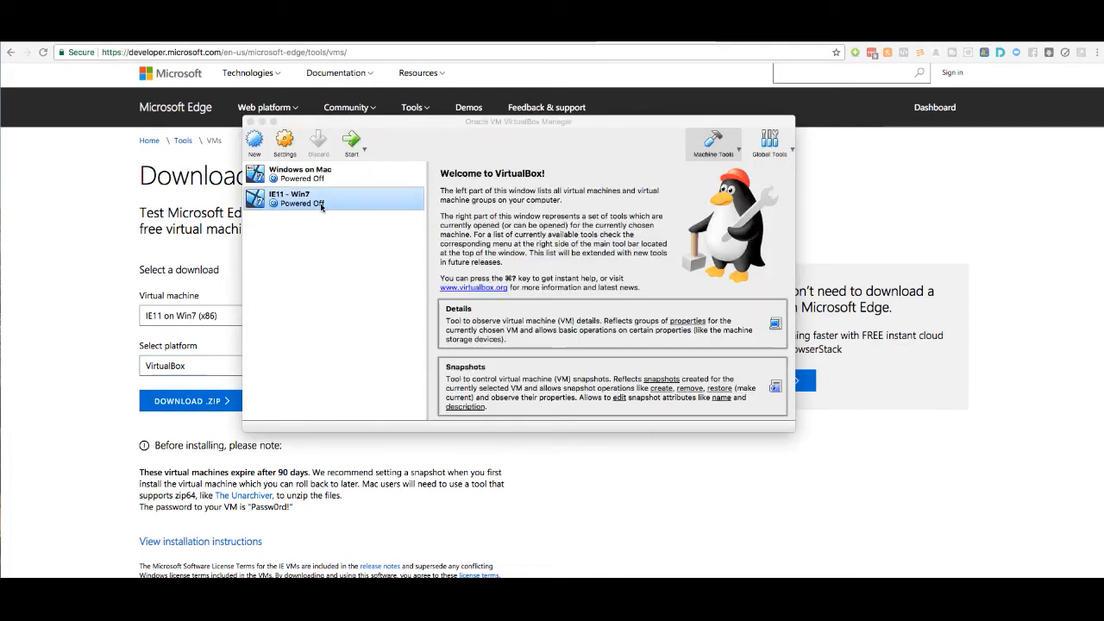
pyautogui.click(300, 173)
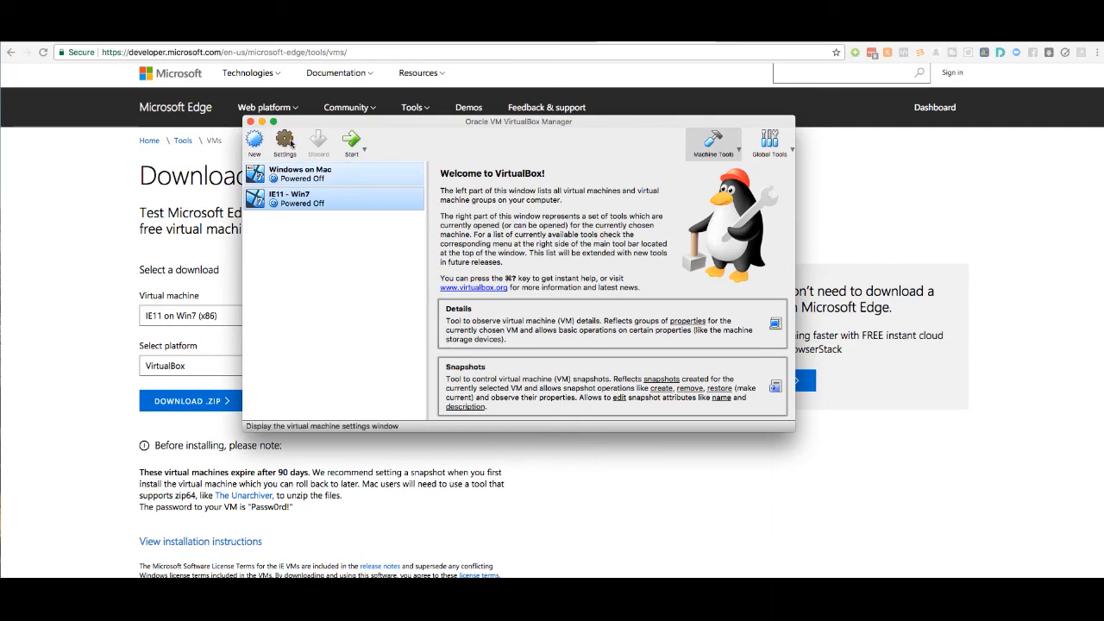
pyautogui.click(283, 140)
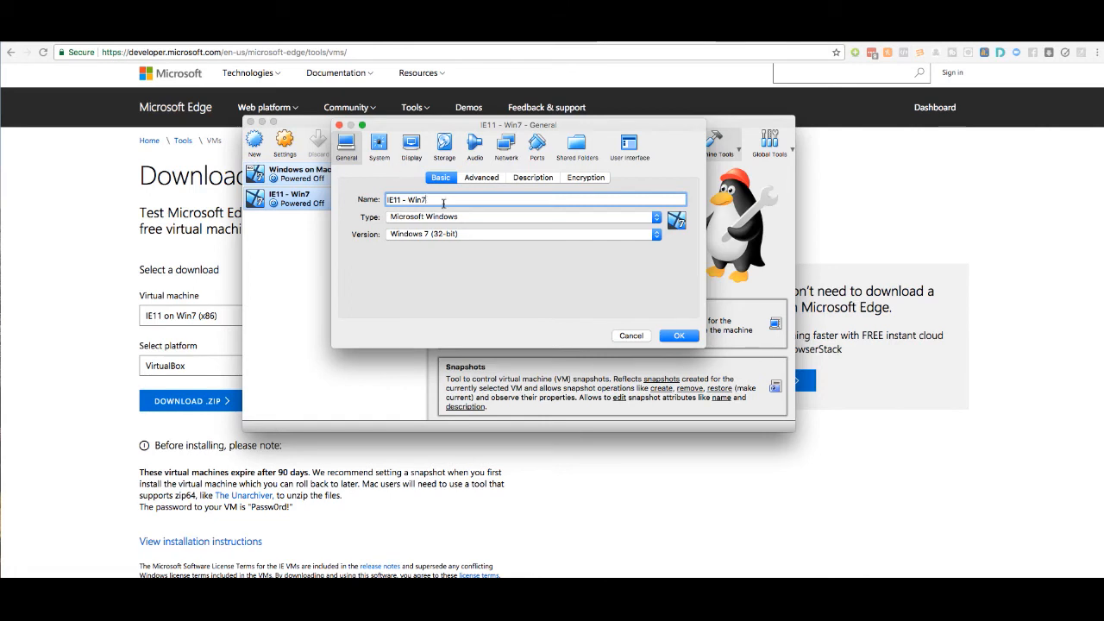
pyautogui.moveTo(435, 200)
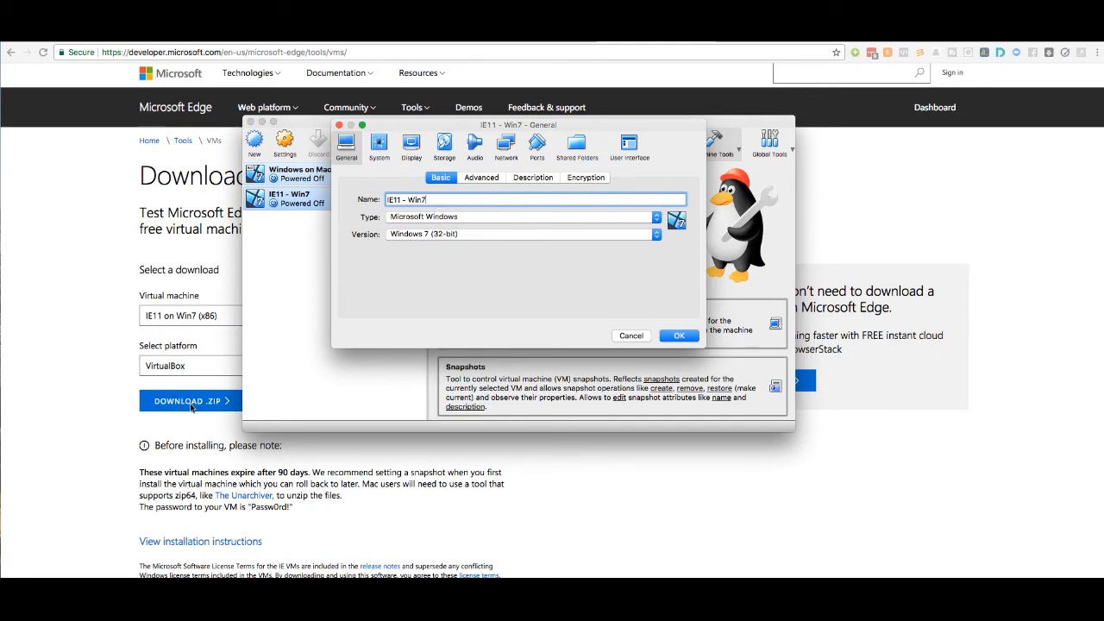
pyautogui.moveTo(711, 357)
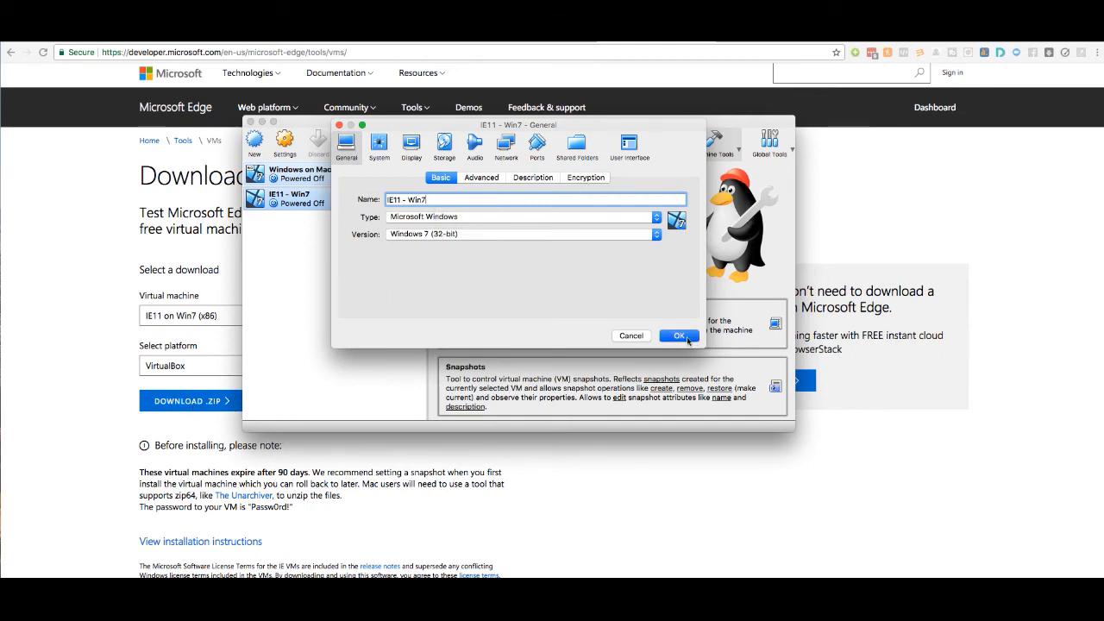
pyautogui.click(677, 334)
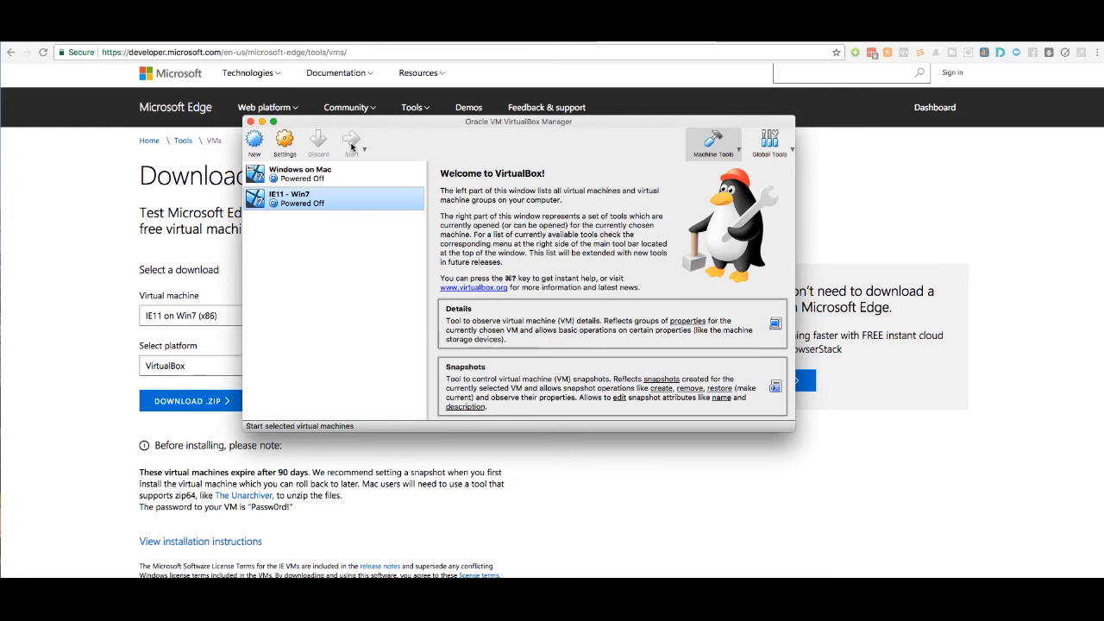
# Step: Start the IE11 - Win7 machine and choose Start Windows Normally to reach the Windows 7 desktop
pyautogui.click(348, 140)
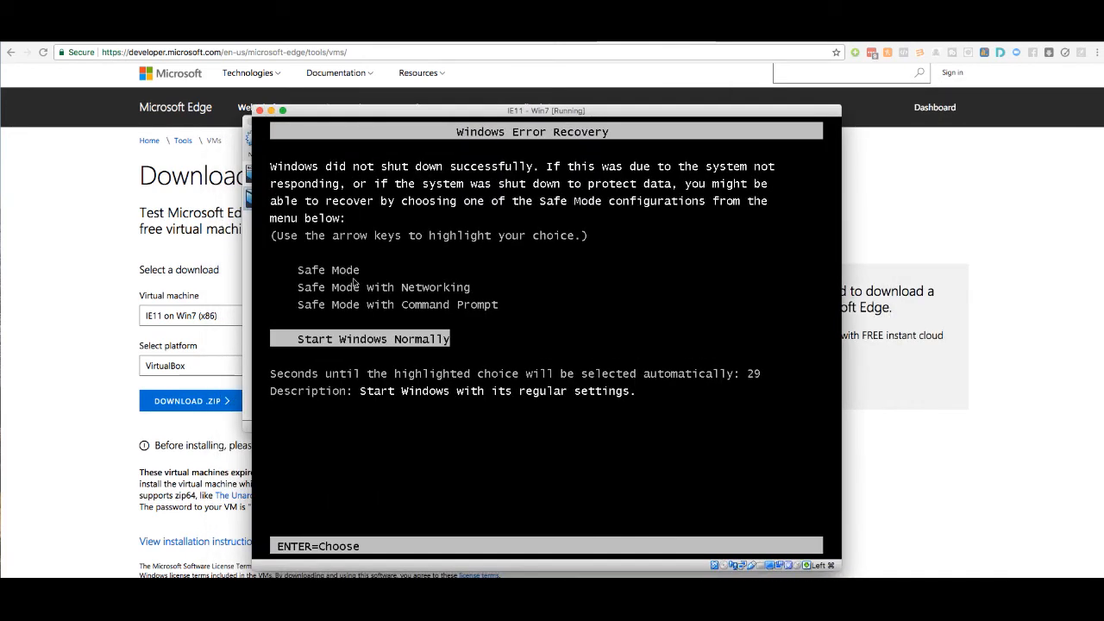
pyautogui.press('Enter')
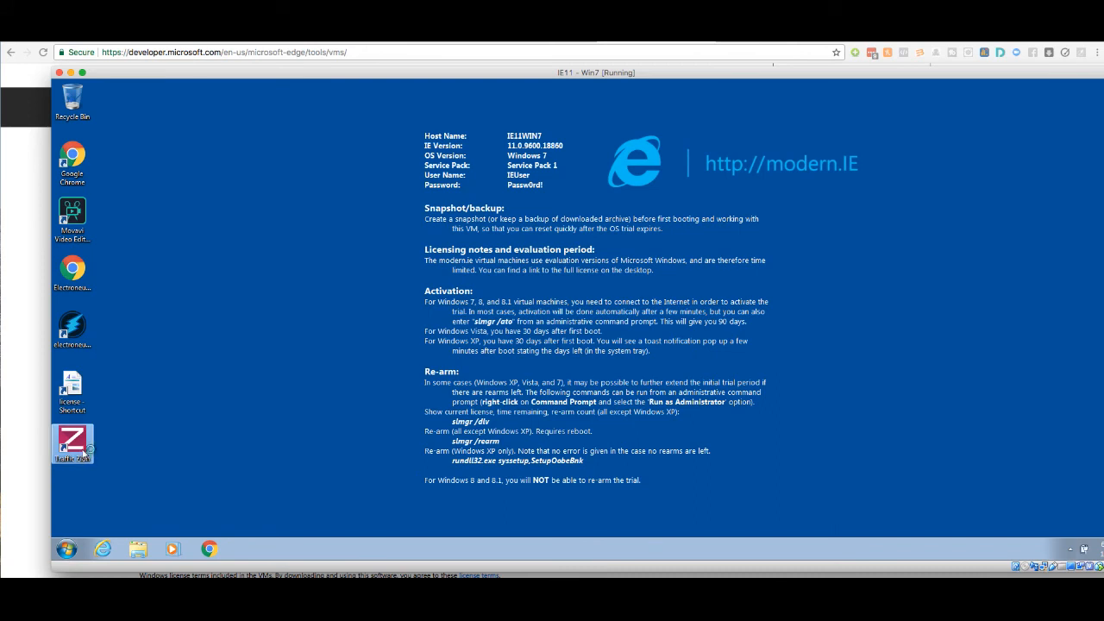
pyautogui.moveTo(73, 442)
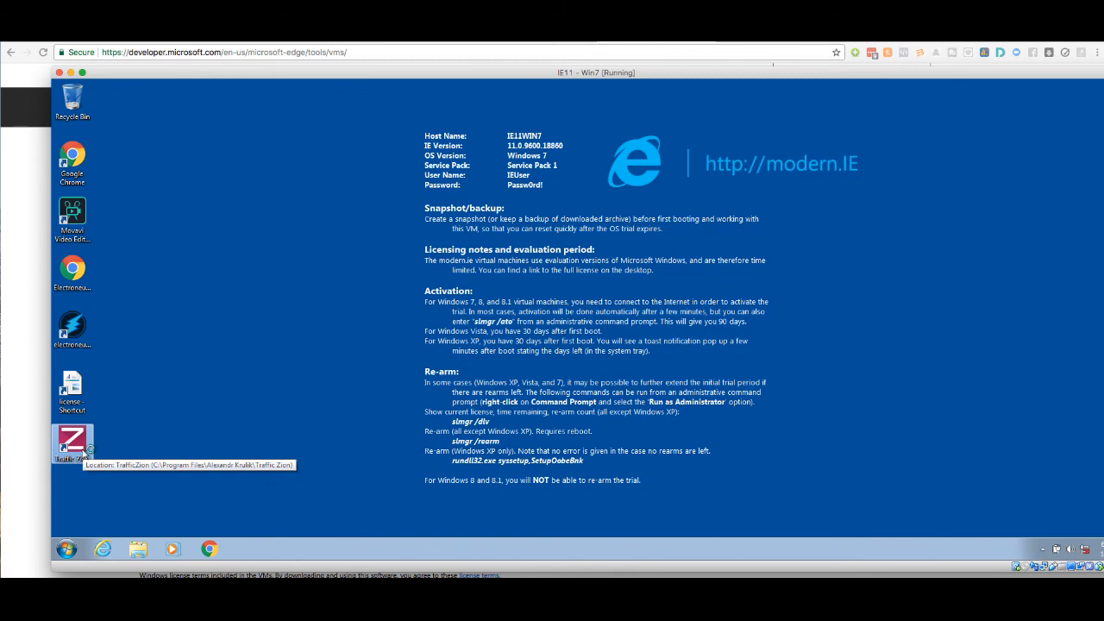